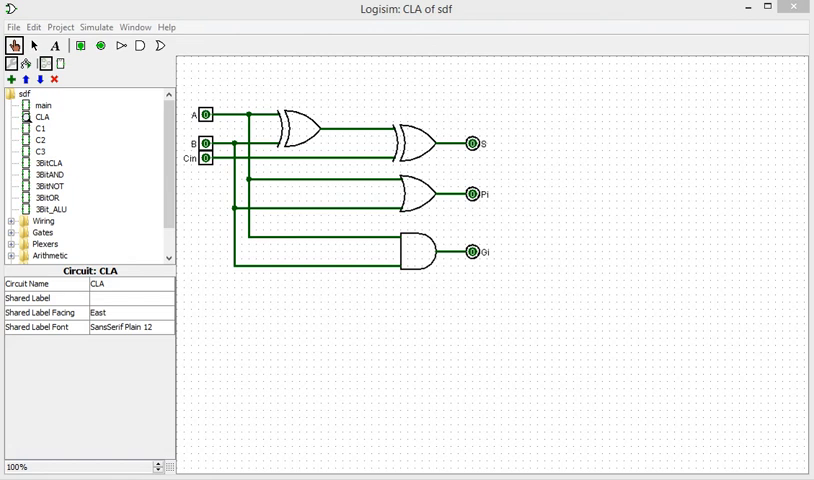
mouse_move(420, 324)
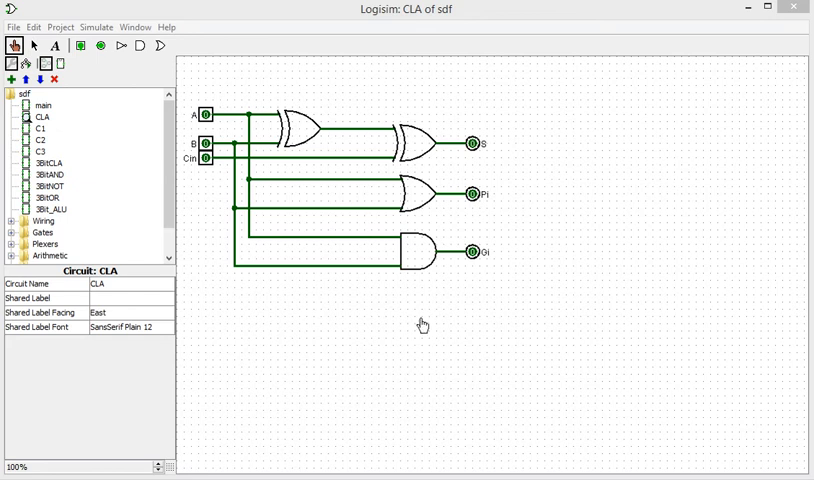
mouse_move(624, 188)
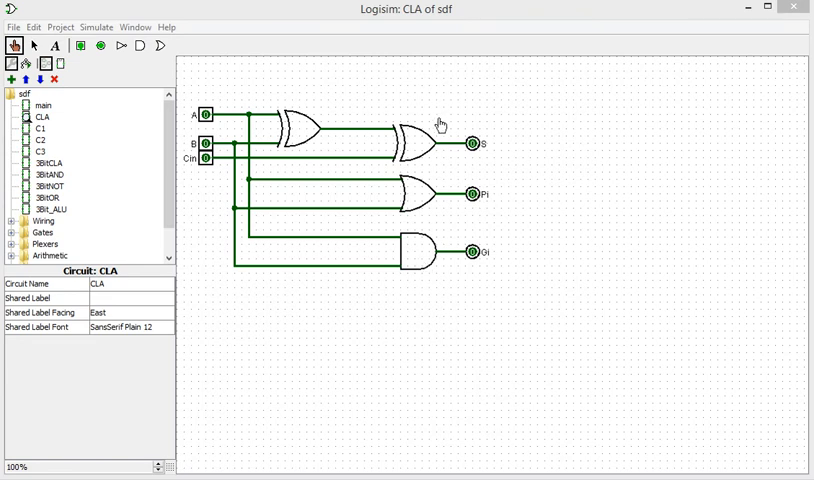
mouse_move(452, 148)
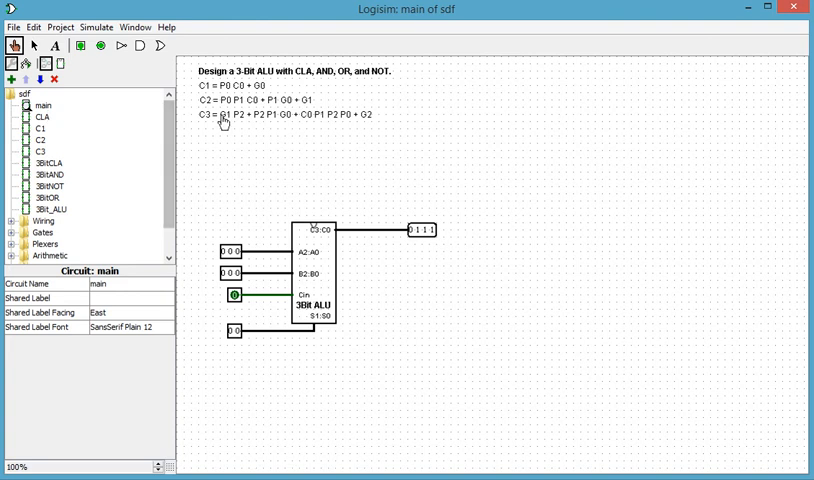
mouse_move(192, 112)
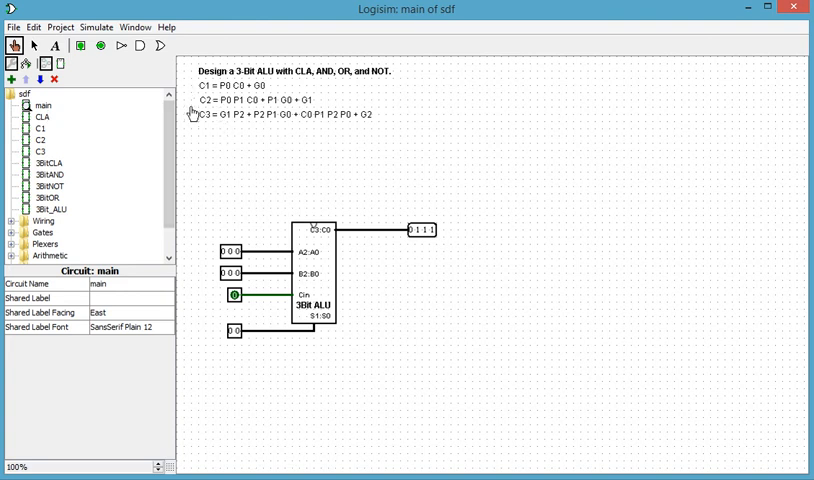
mouse_move(194, 120)
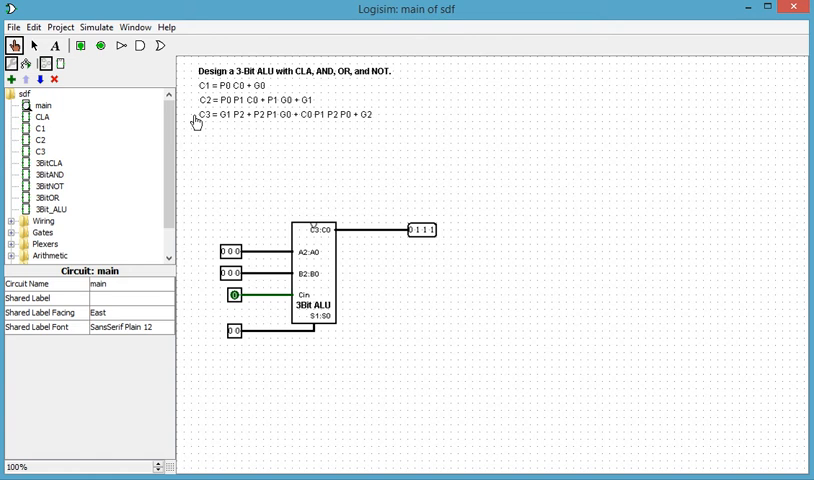
mouse_move(248, 100)
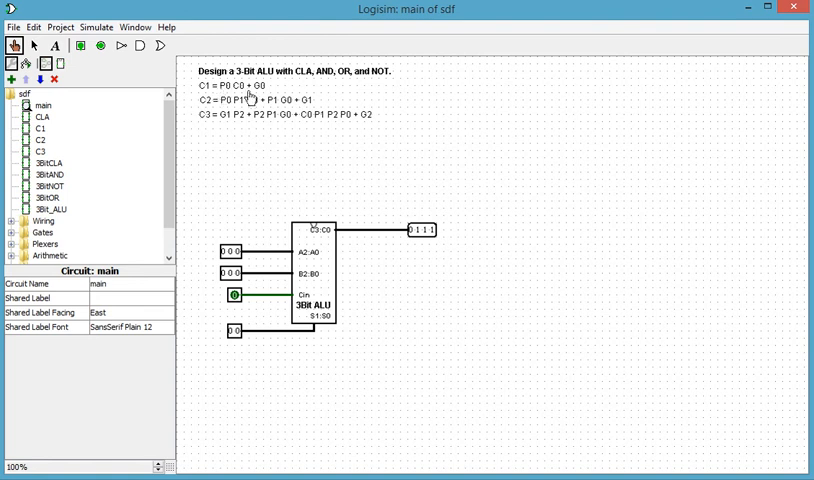
mouse_move(152, 64)
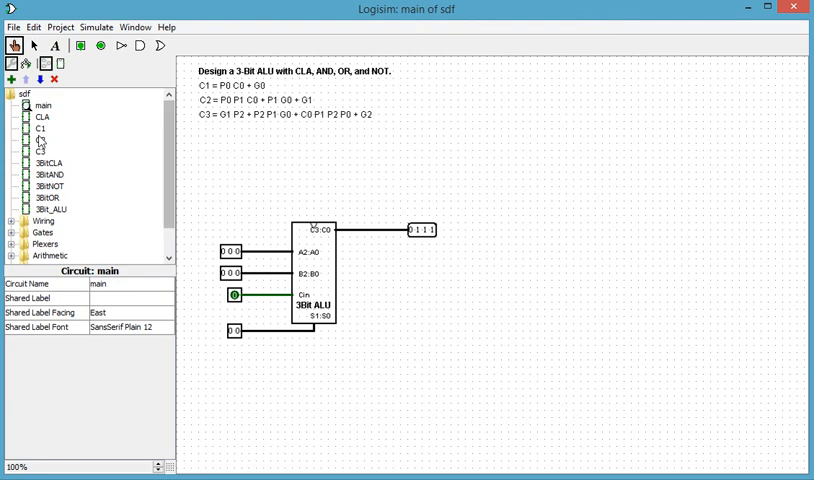
Analyze C1 and confirm through Outputs, Expression and Minimized views that it equals P0·C0 + G0.
double_click(42, 128)
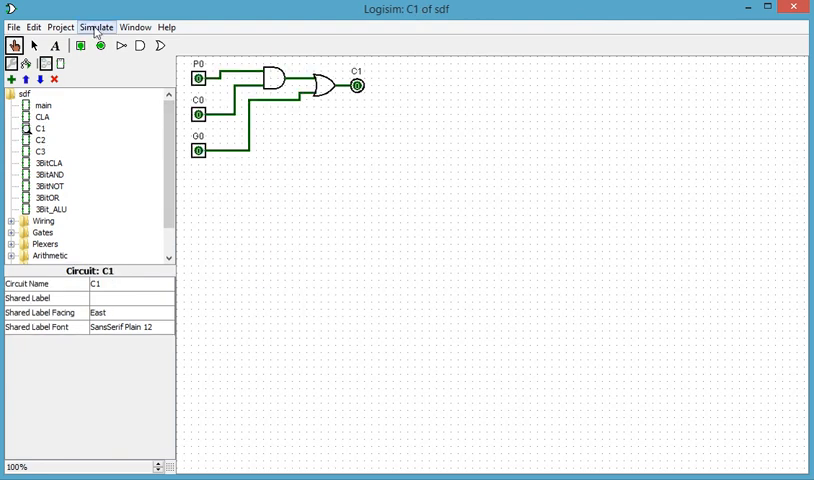
click(60, 28)
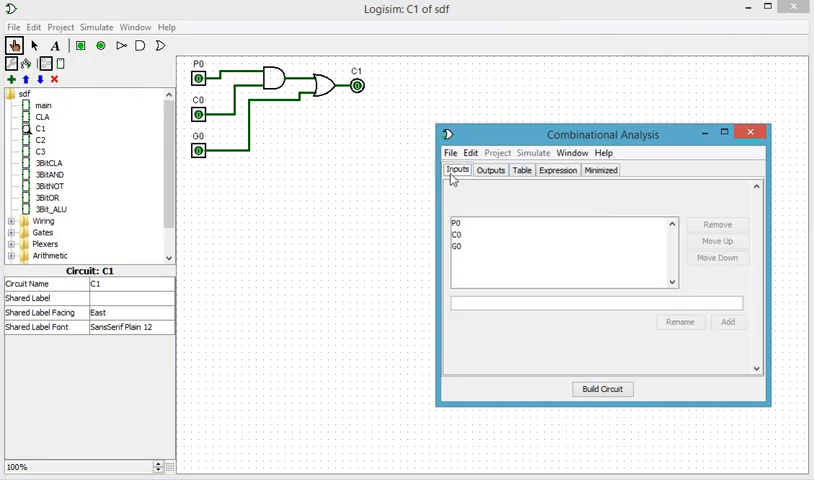
click(488, 168)
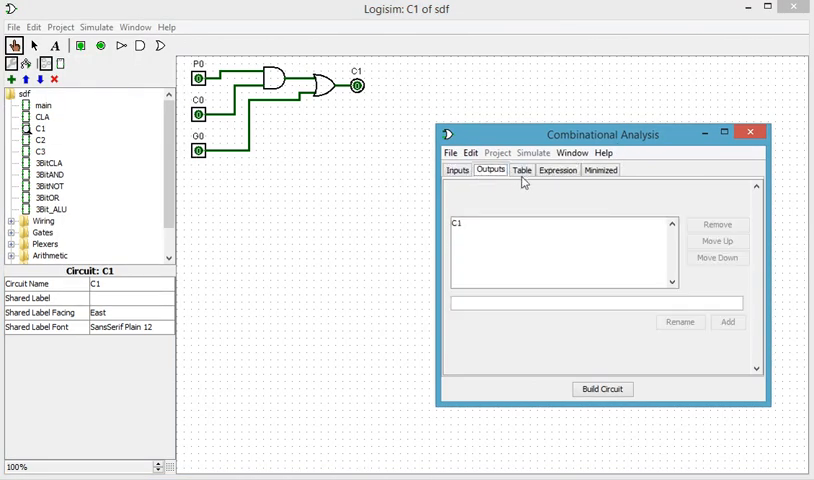
click(556, 170)
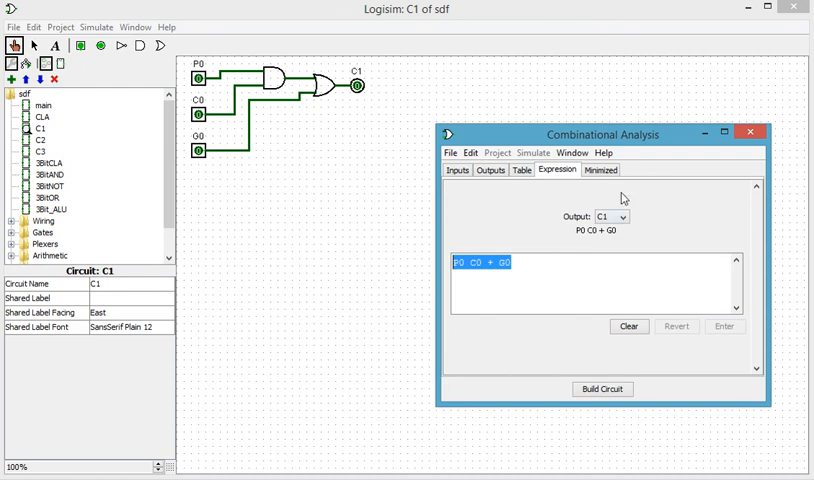
click(600, 168)
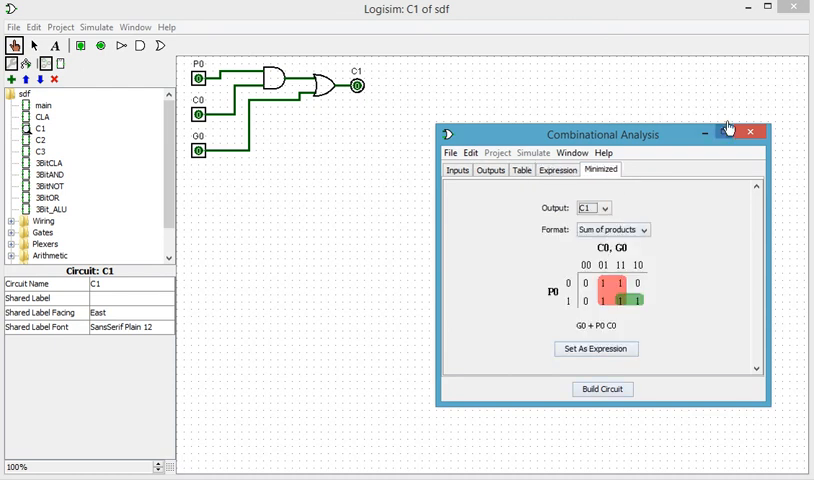
click(752, 132)
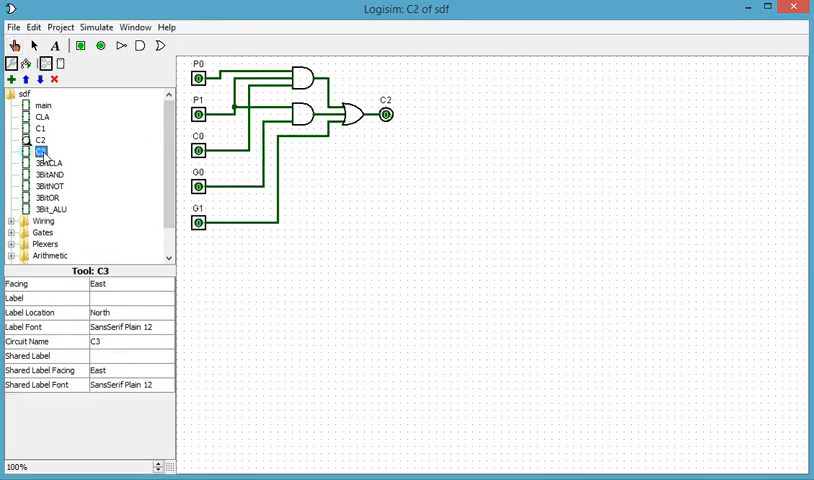
double_click(36, 152)
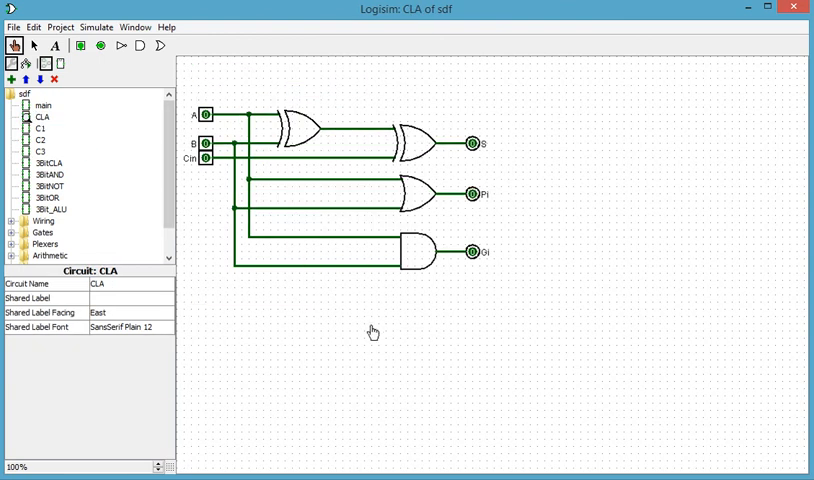
mouse_move(268, 148)
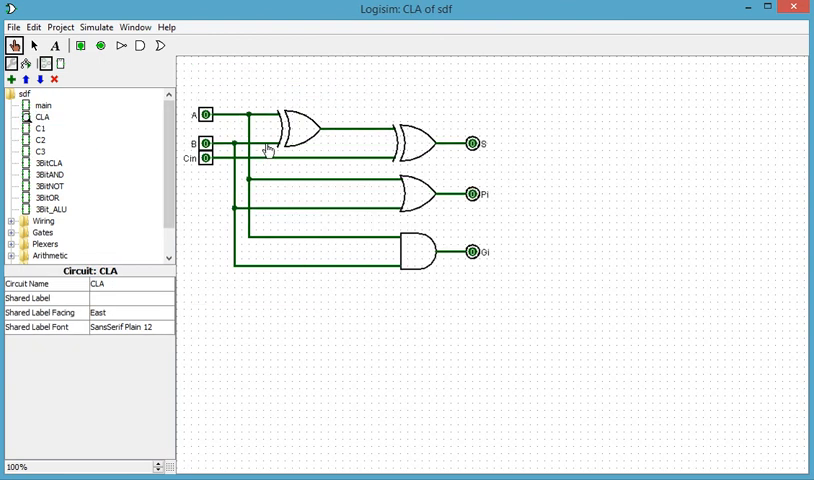
mouse_move(380, 288)
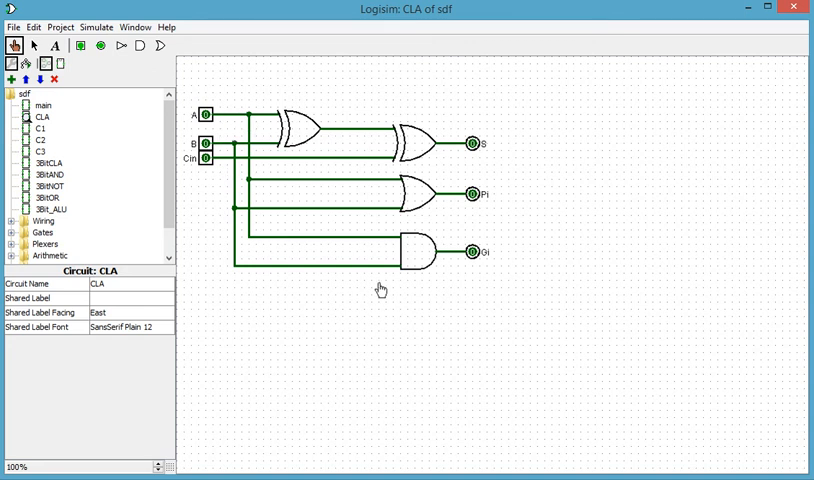
mouse_move(236, 120)
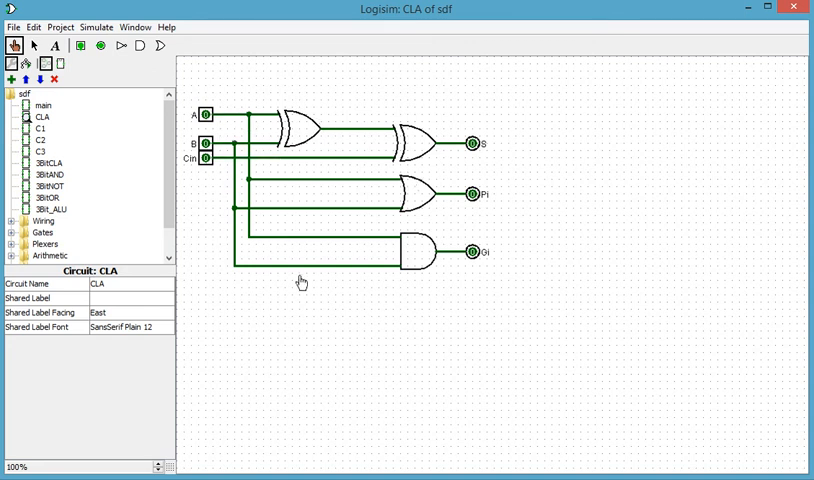
mouse_move(478, 284)
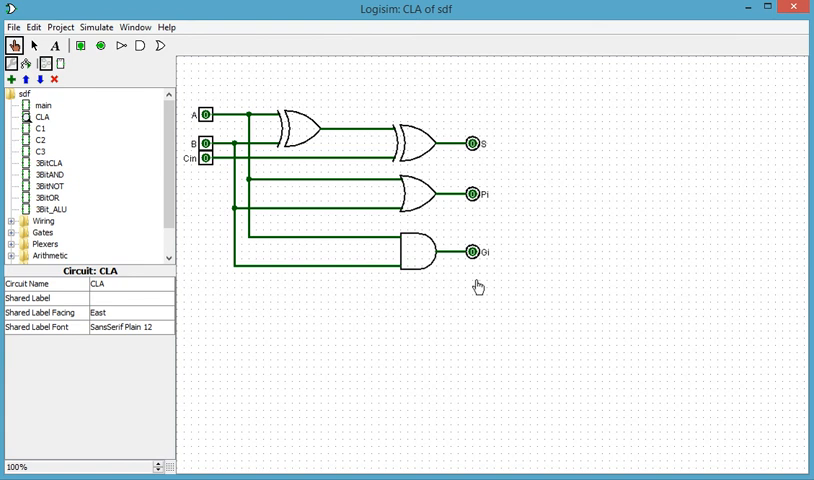
mouse_move(440, 274)
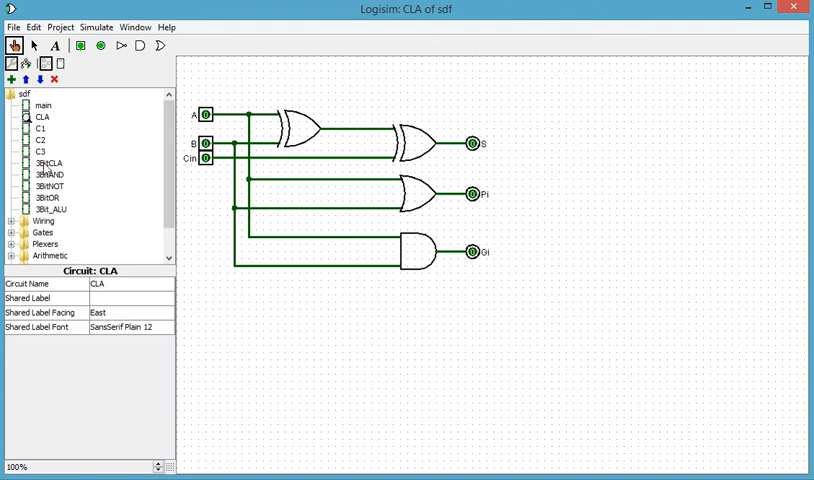
mouse_move(50, 180)
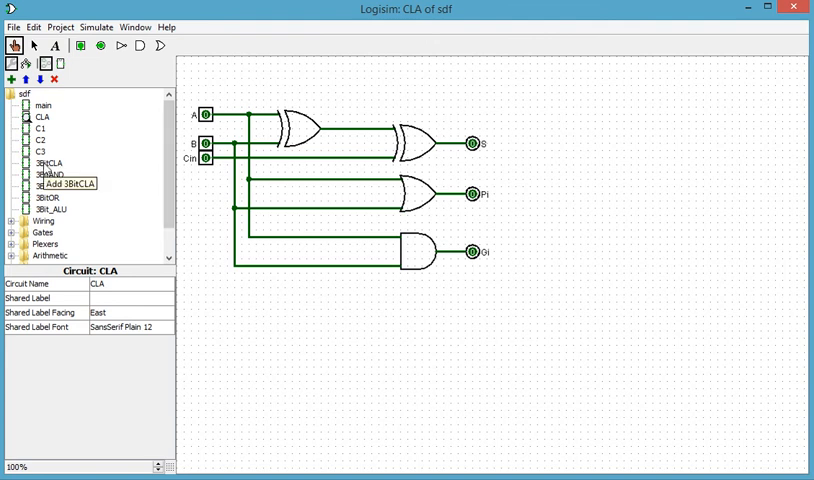
click(48, 164)
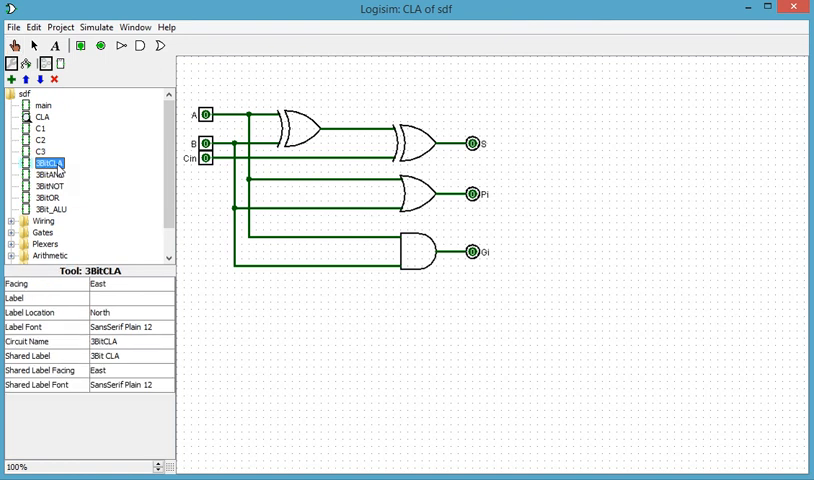
double_click(48, 164)
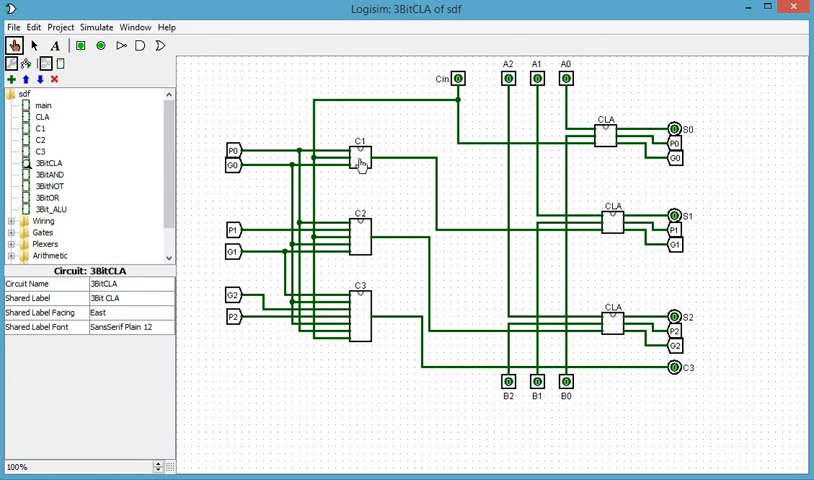
click(360, 236)
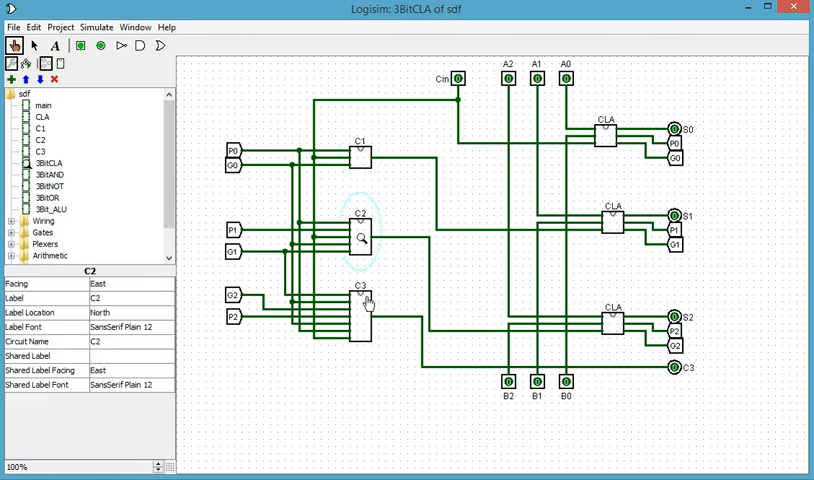
click(362, 312)
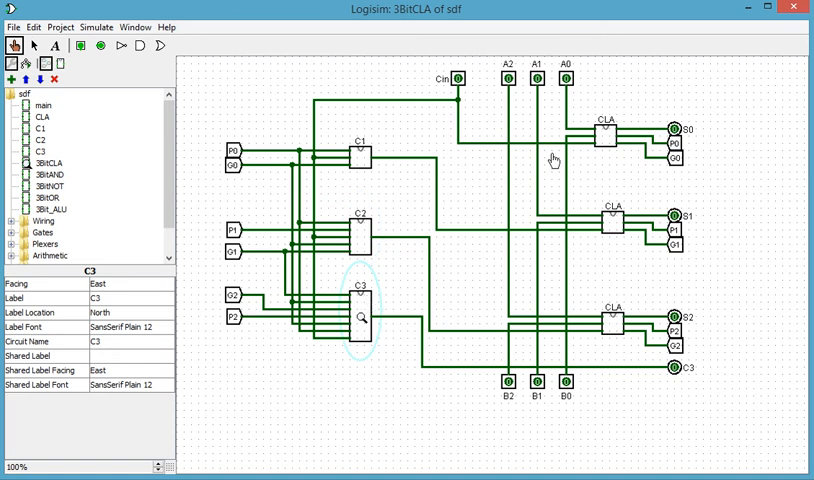
click(604, 144)
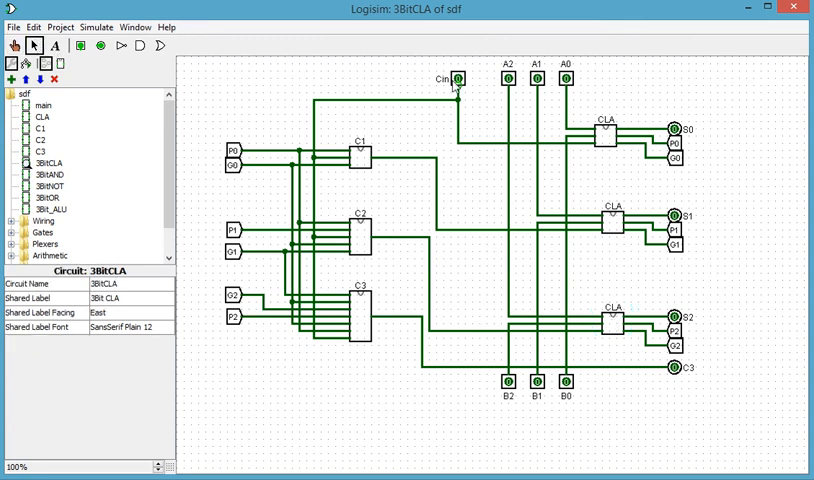
click(456, 80)
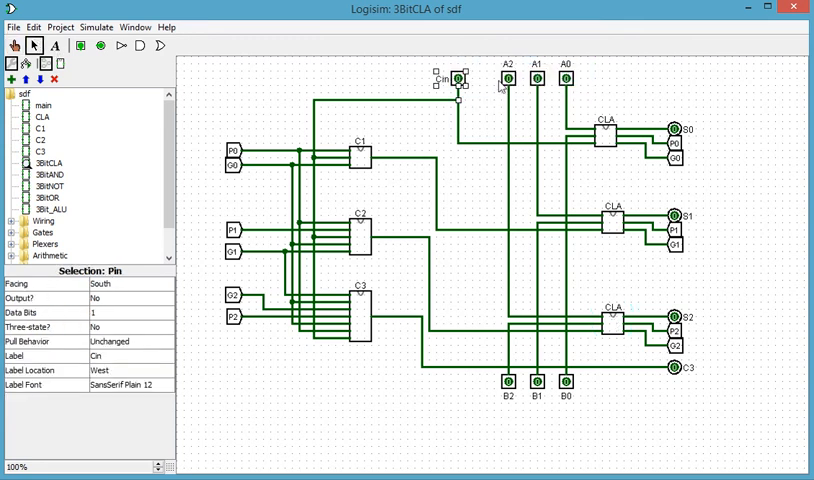
mouse_move(558, 428)
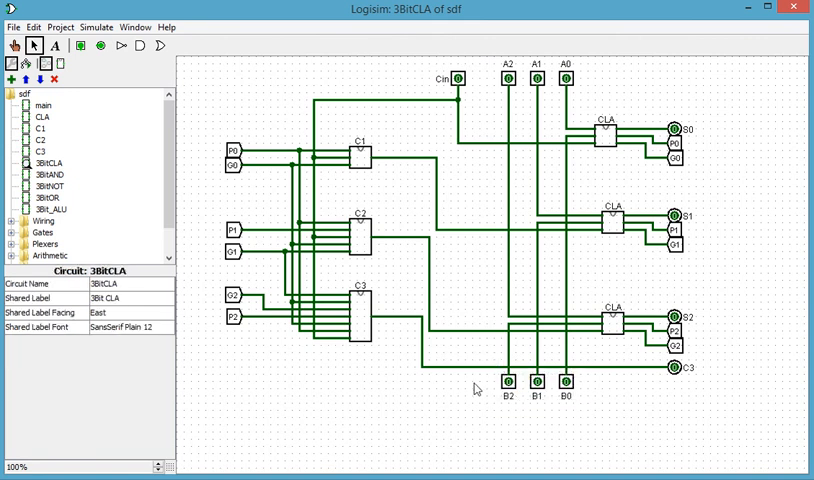
mouse_move(680, 300)
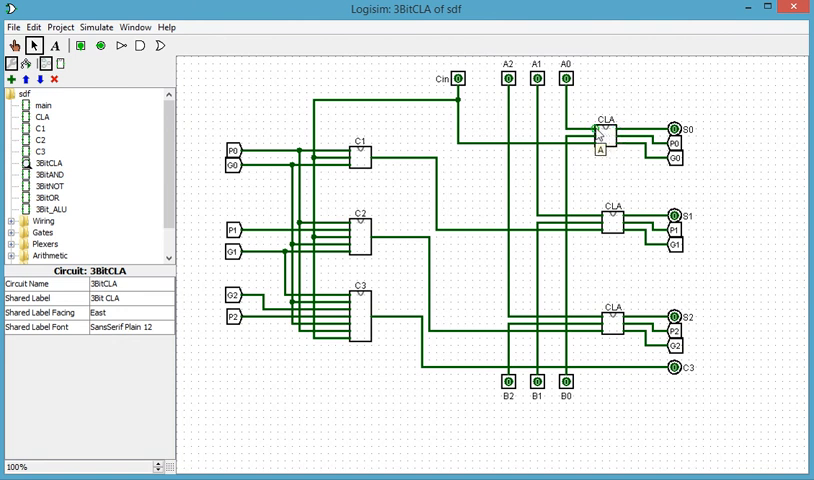
mouse_move(596, 144)
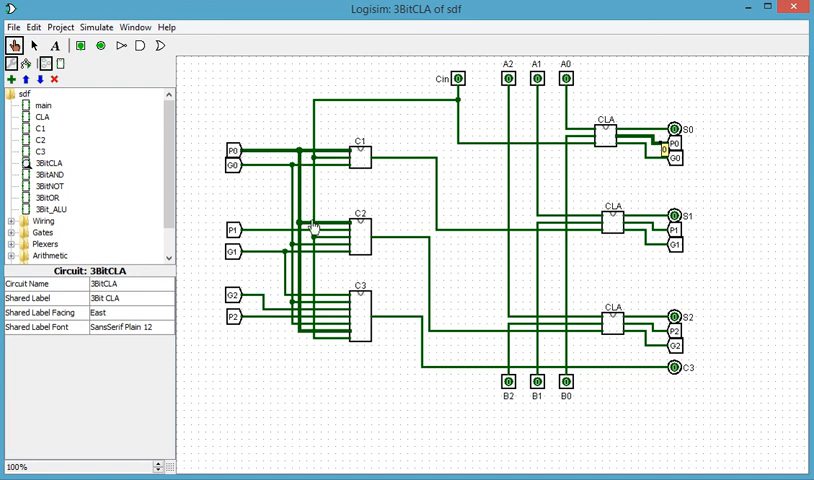
mouse_move(316, 352)
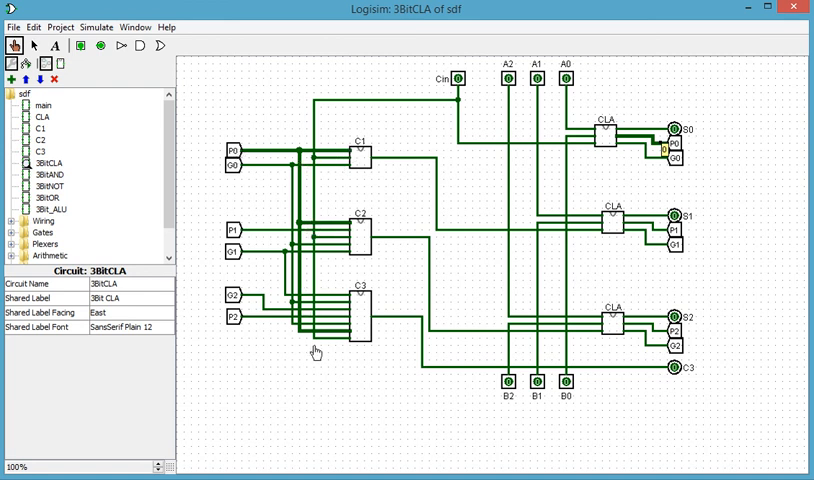
mouse_move(352, 338)
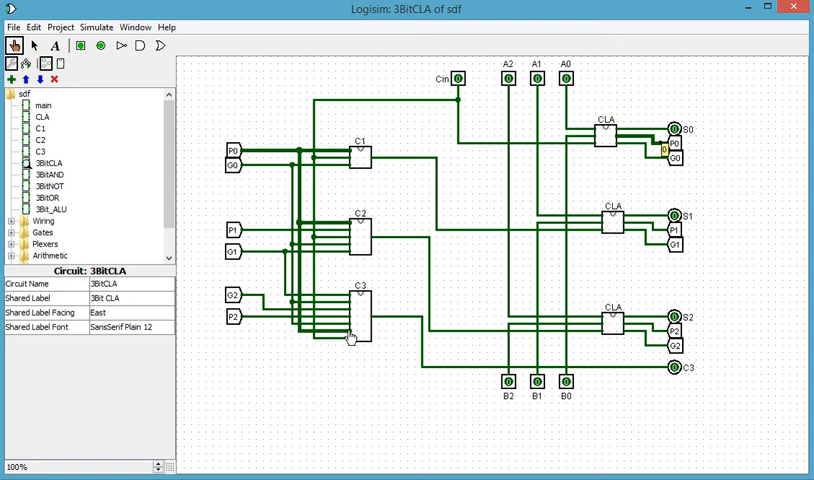
mouse_move(650, 164)
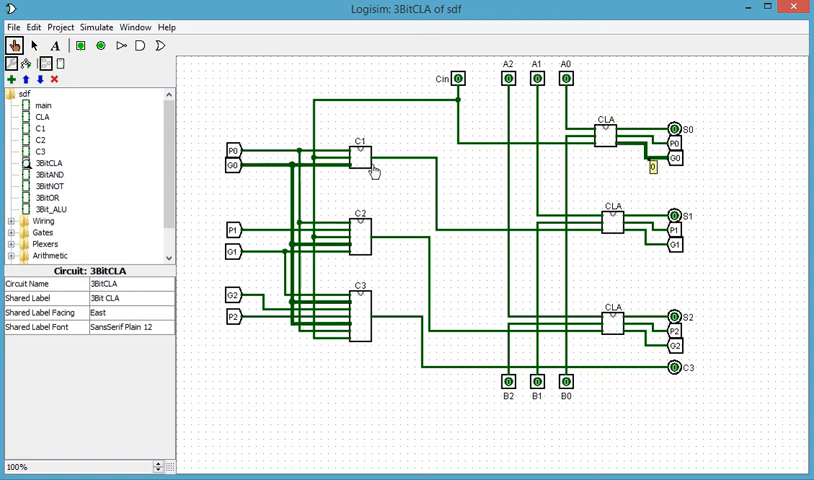
mouse_move(248, 178)
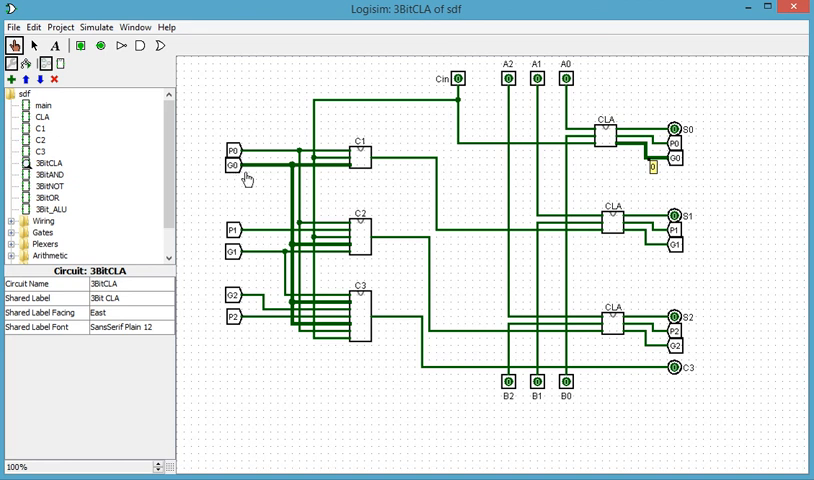
mouse_move(302, 182)
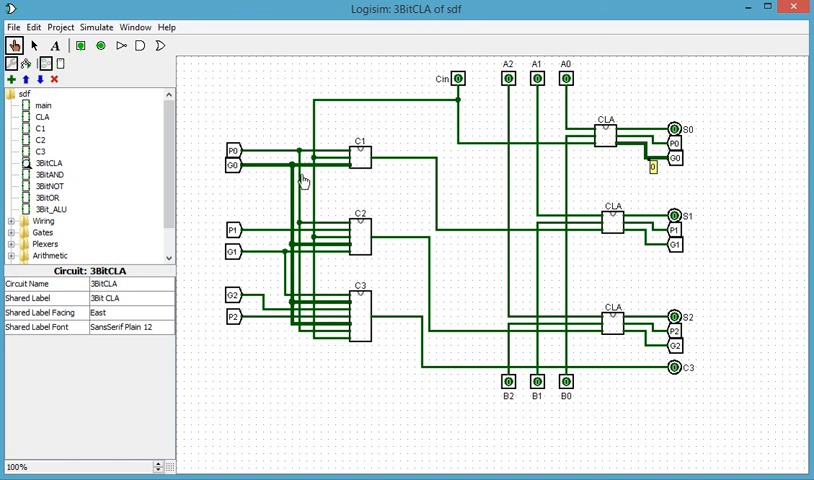
mouse_move(312, 328)
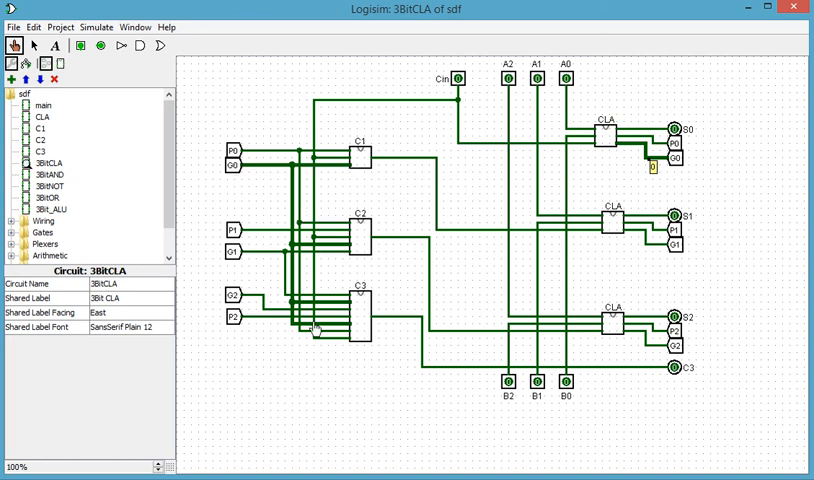
mouse_move(612, 238)
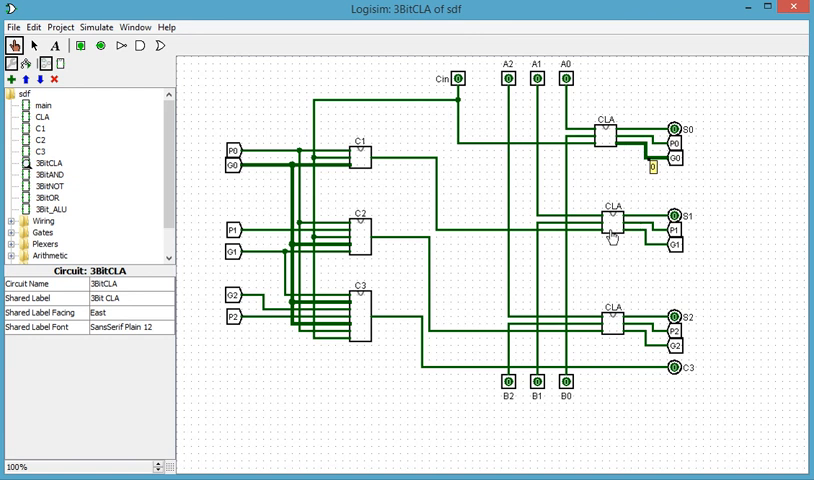
mouse_move(656, 236)
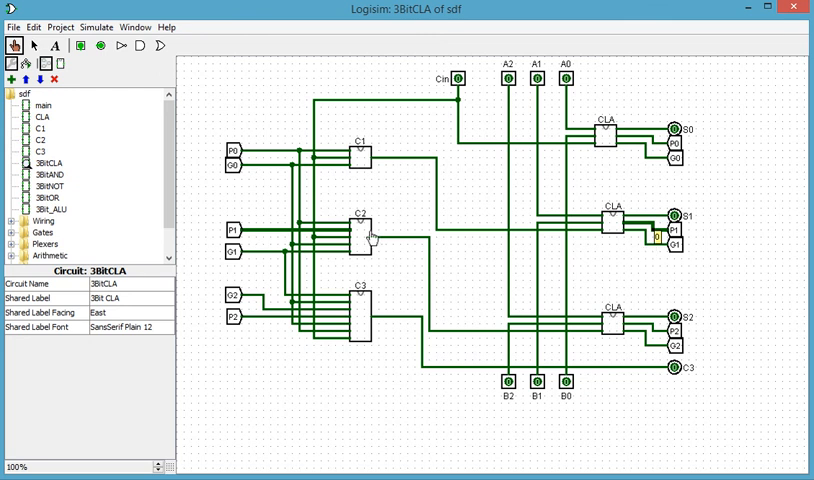
mouse_move(650, 256)
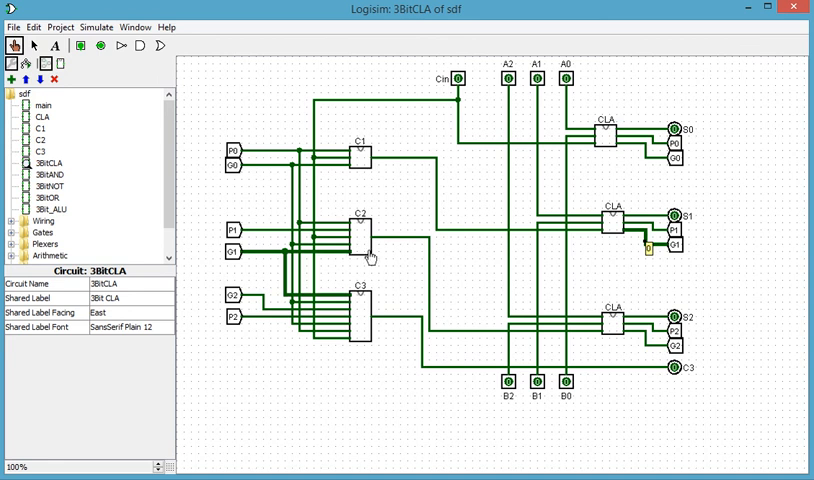
mouse_move(668, 338)
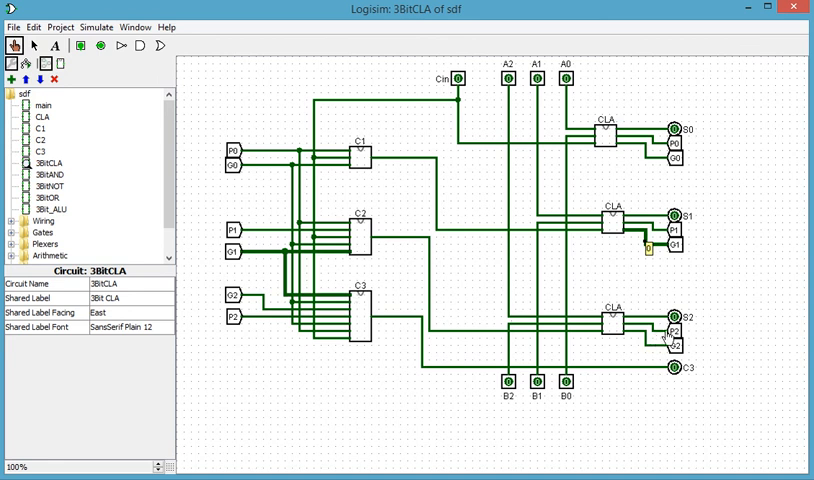
mouse_move(658, 354)
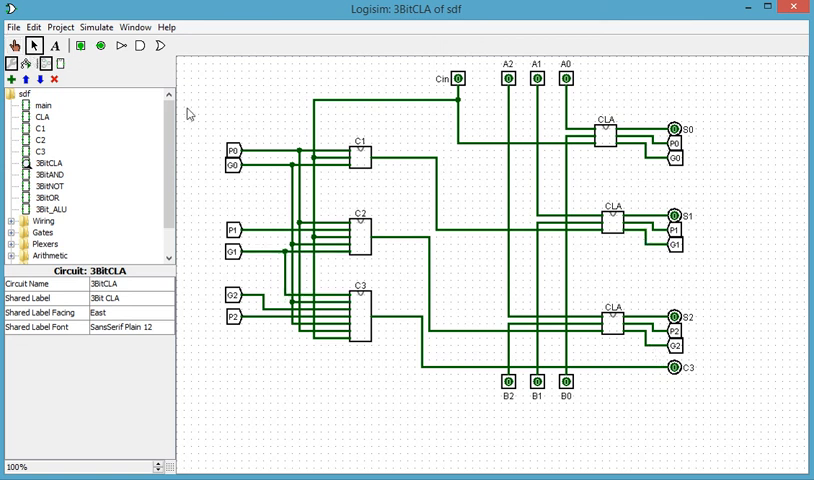
mouse_move(370, 160)
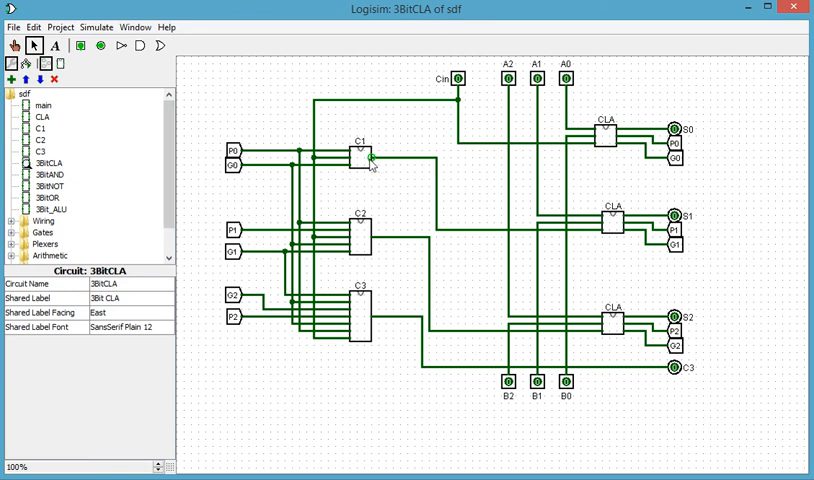
click(606, 136)
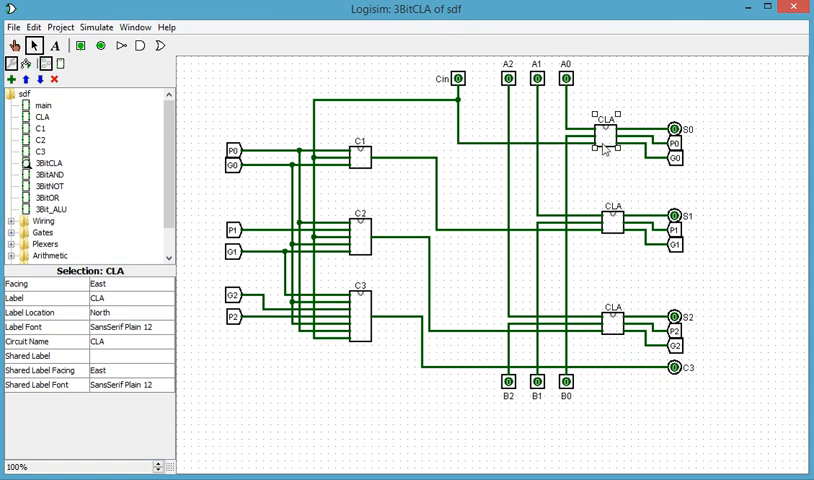
mouse_move(620, 126)
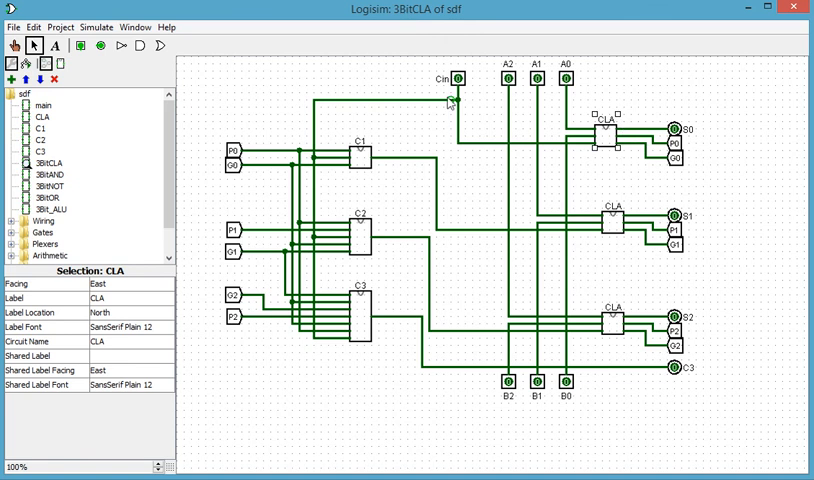
click(358, 156)
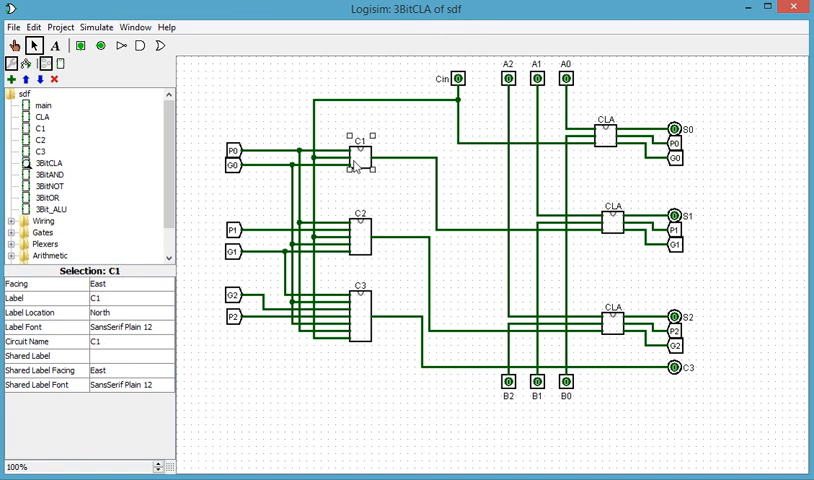
click(608, 136)
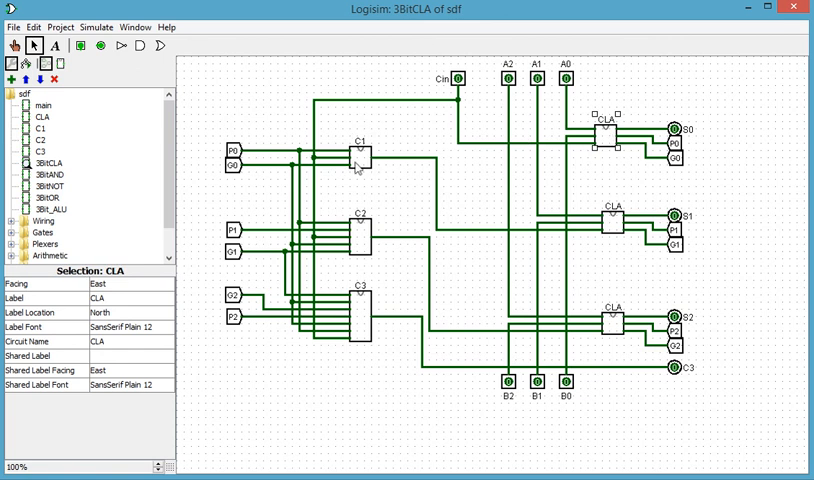
click(356, 156)
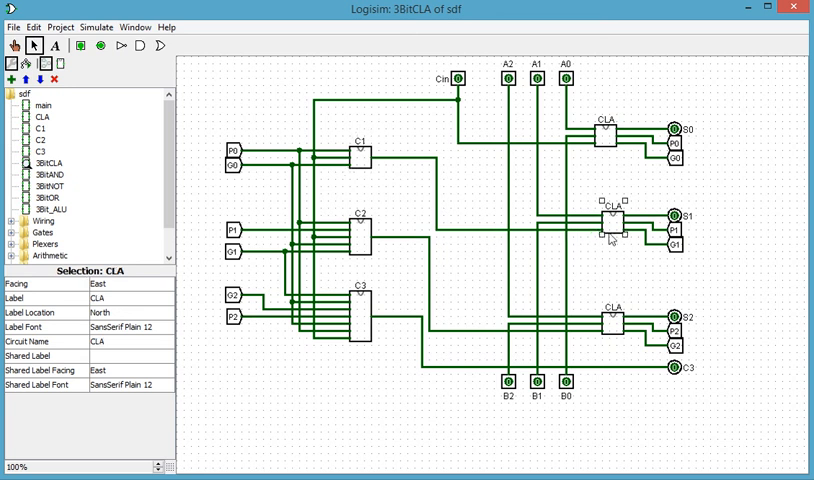
mouse_move(604, 230)
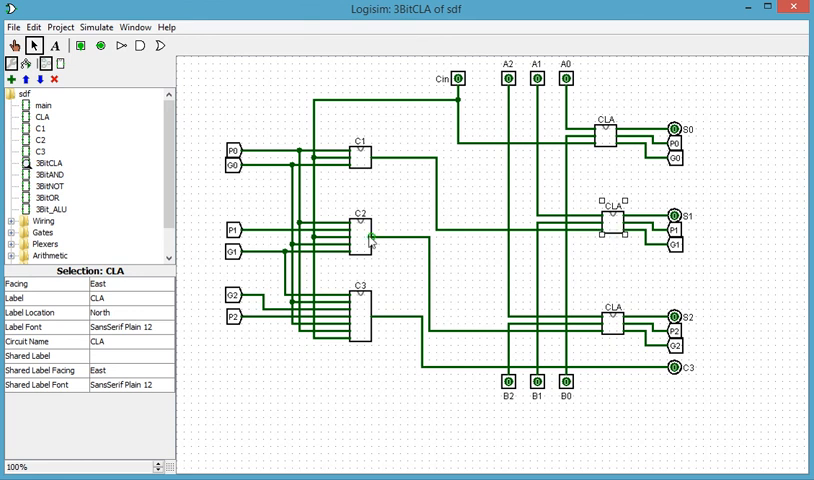
click(360, 240)
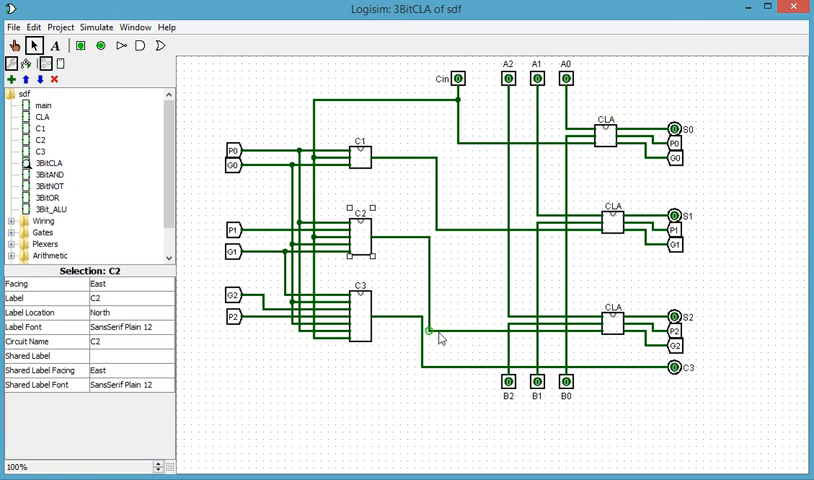
mouse_move(372, 308)
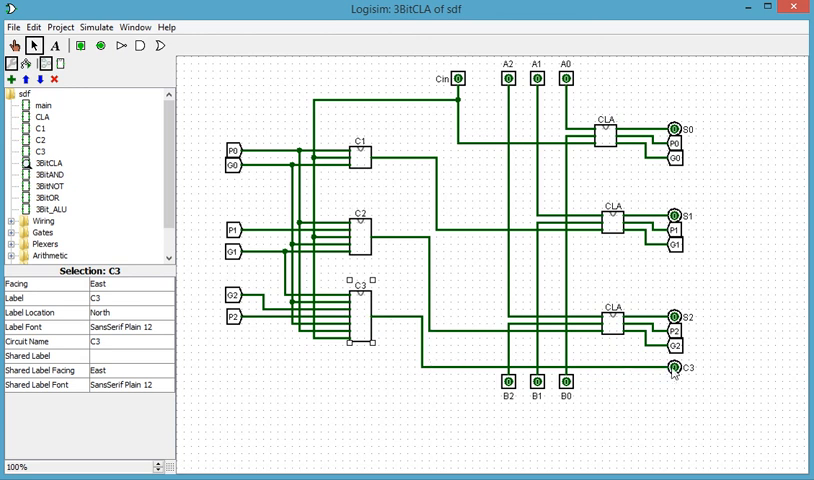
click(676, 368)
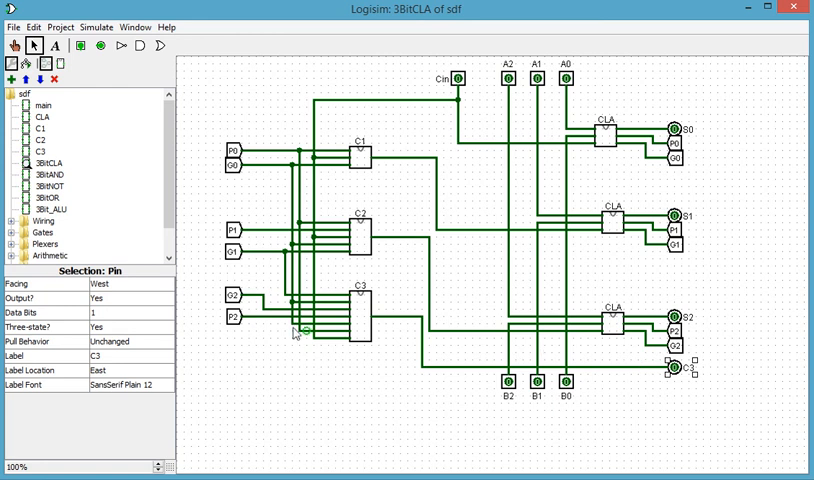
double_click(44, 116)
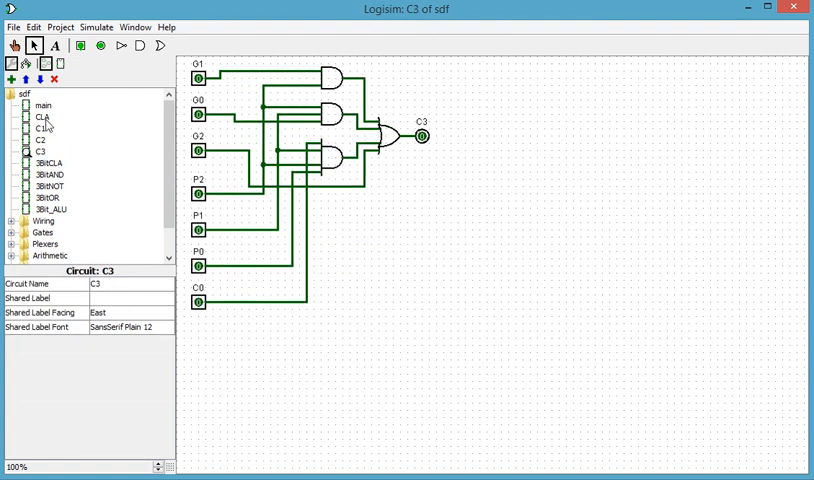
mouse_move(56, 160)
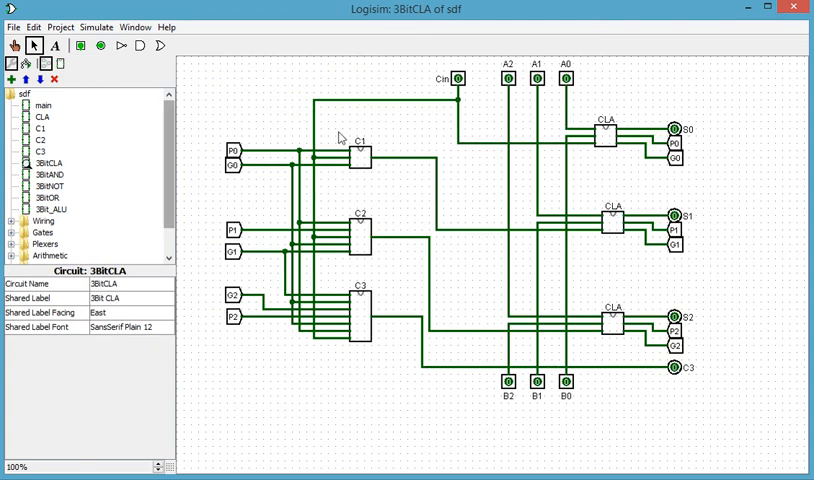
mouse_move(420, 136)
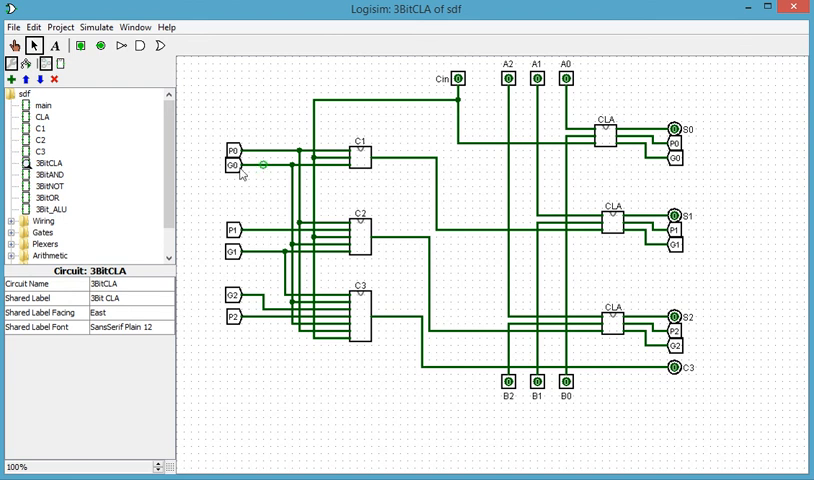
Select 3BIT_ALU from the explorer as the component to place on 3BitCLA.
click(48, 208)
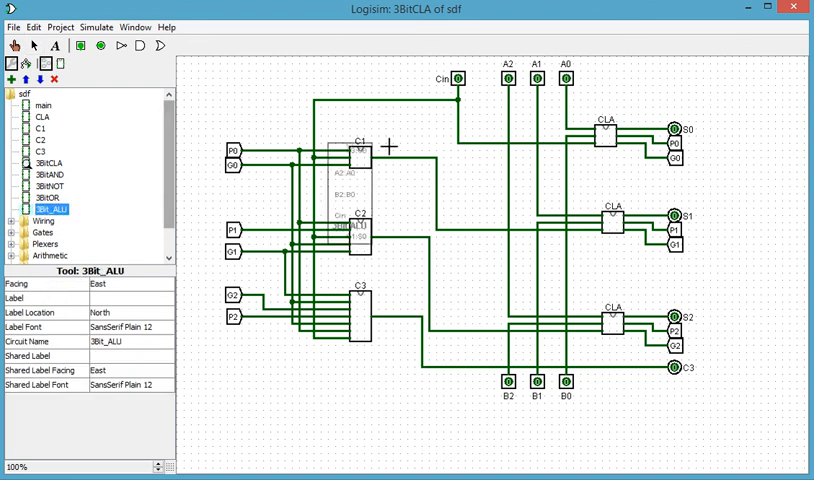